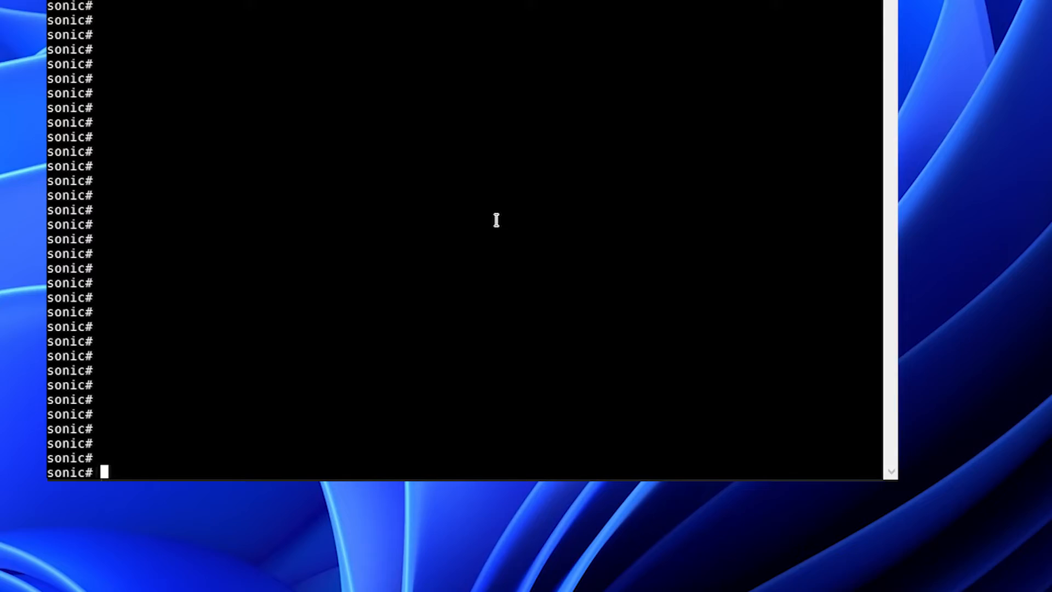
{"action": "type", "text": "show image list"}
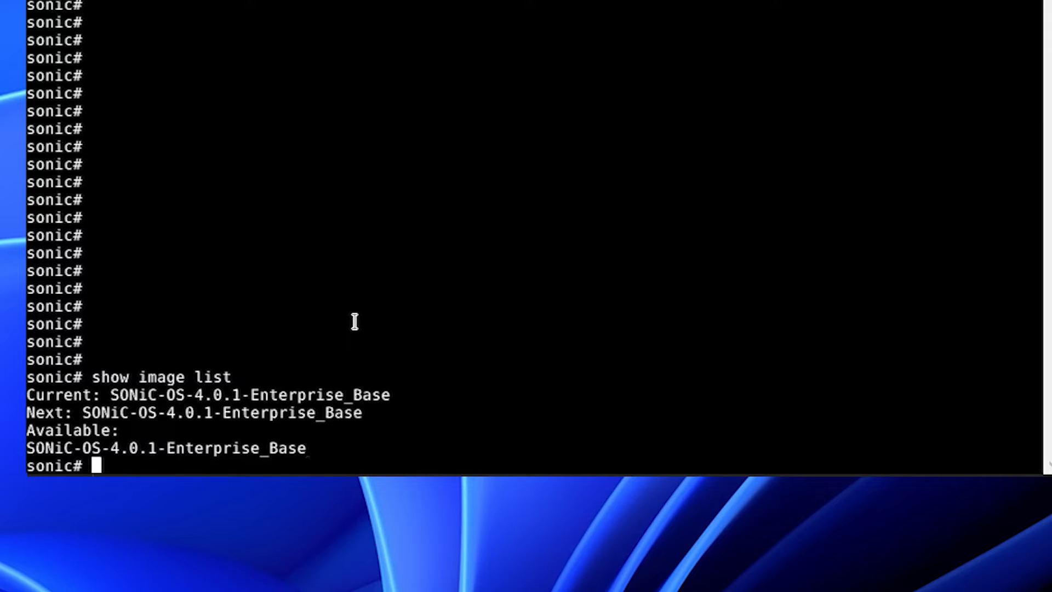
{"action": "type", "text": "image install http://10.0.0.200/Enterprise_SONiC_OS_4.0.3_vs_Standard.bin"}
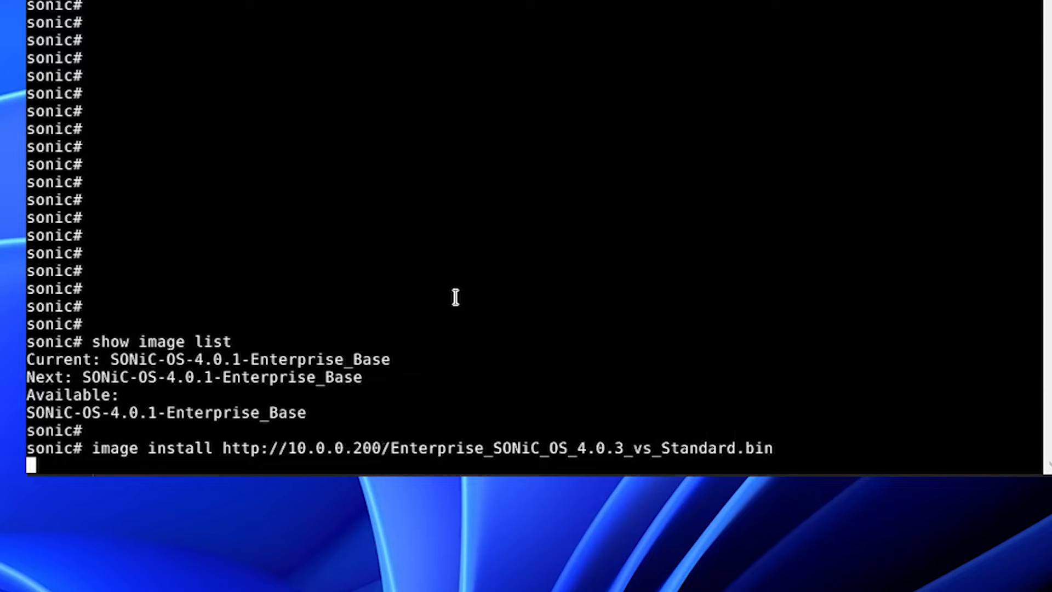
{"action": "mouse_move", "coordinate": [383, 297]}
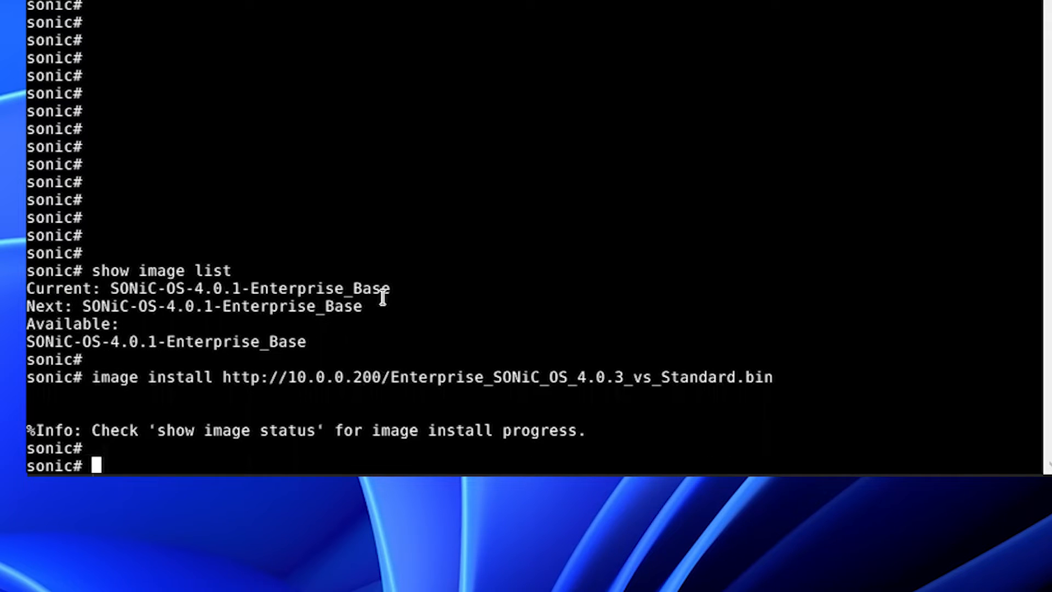
{"action": "type", "text": "show image status"}
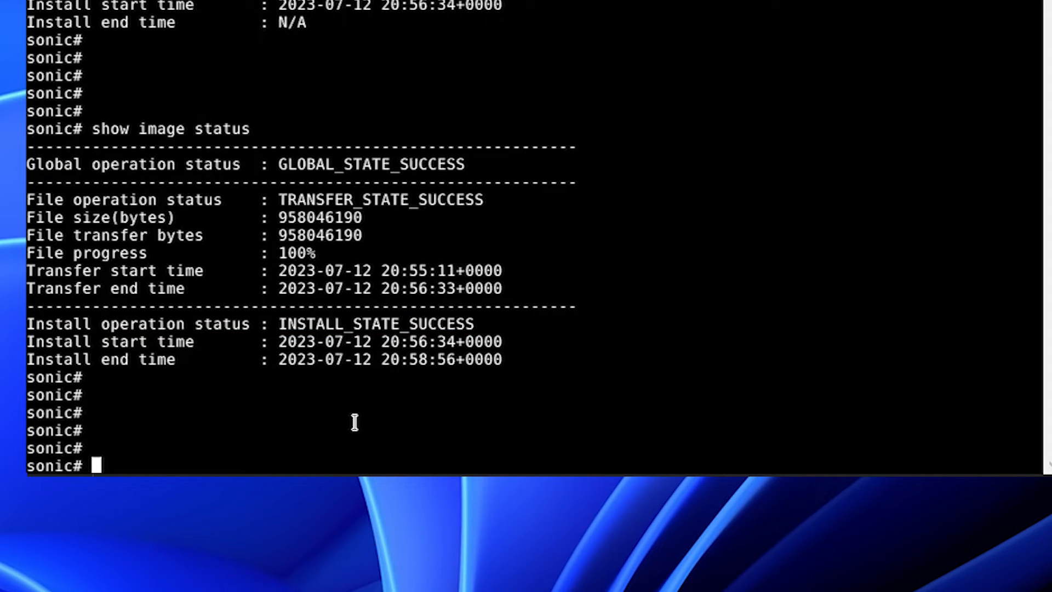
{"action": "type", "text": "show image list"}
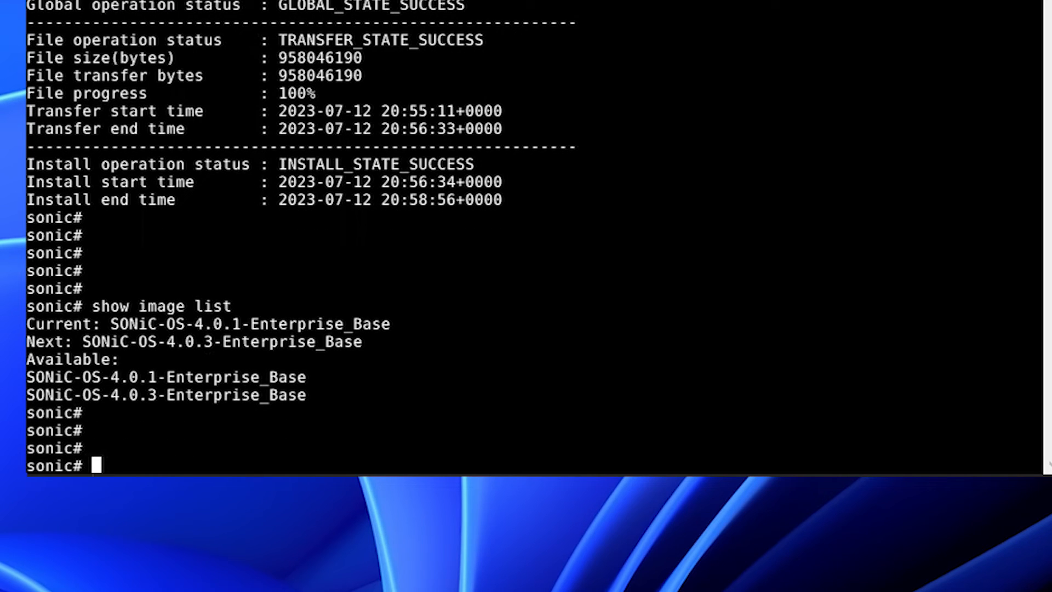
{"action": "type", "text": "image"}
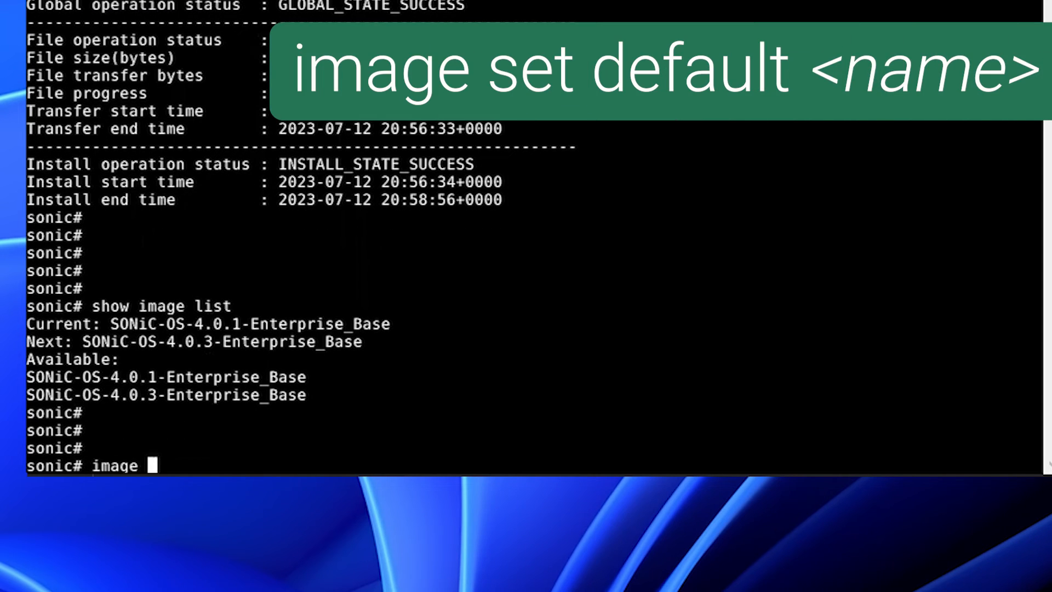
{"action": "type", "text": "set-default"}
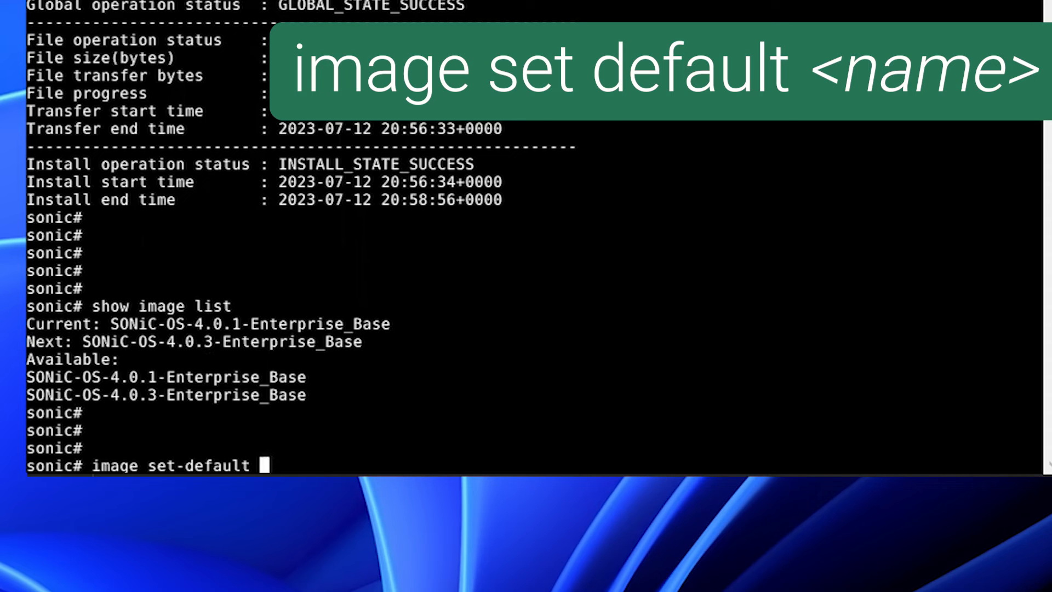
{"action": "type", "text": "SONiC-OS-4.0.1-Enterprise_Base"}
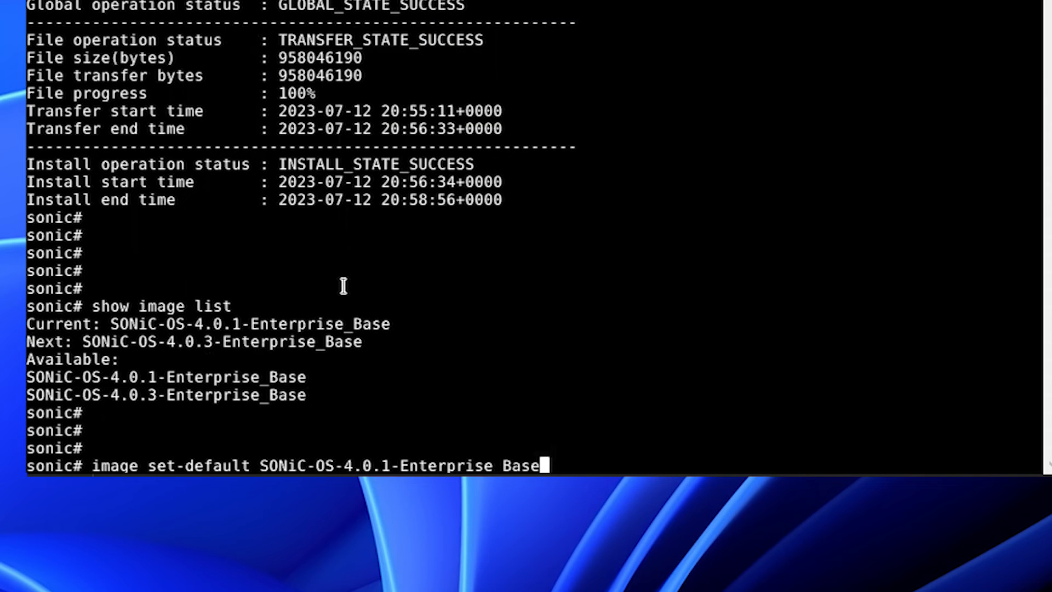